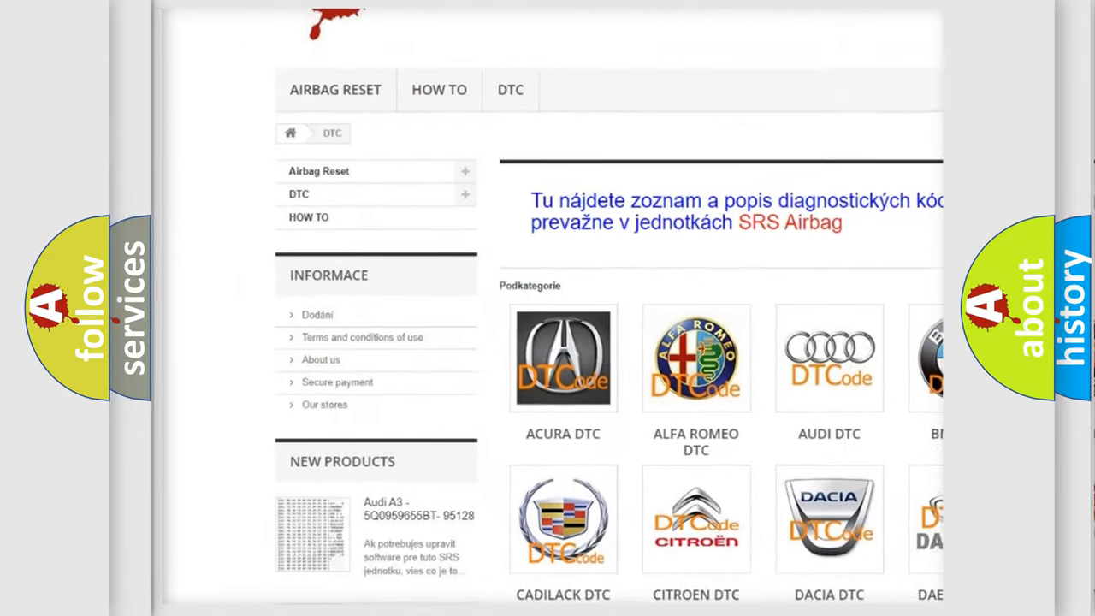
scroll("down", 3)
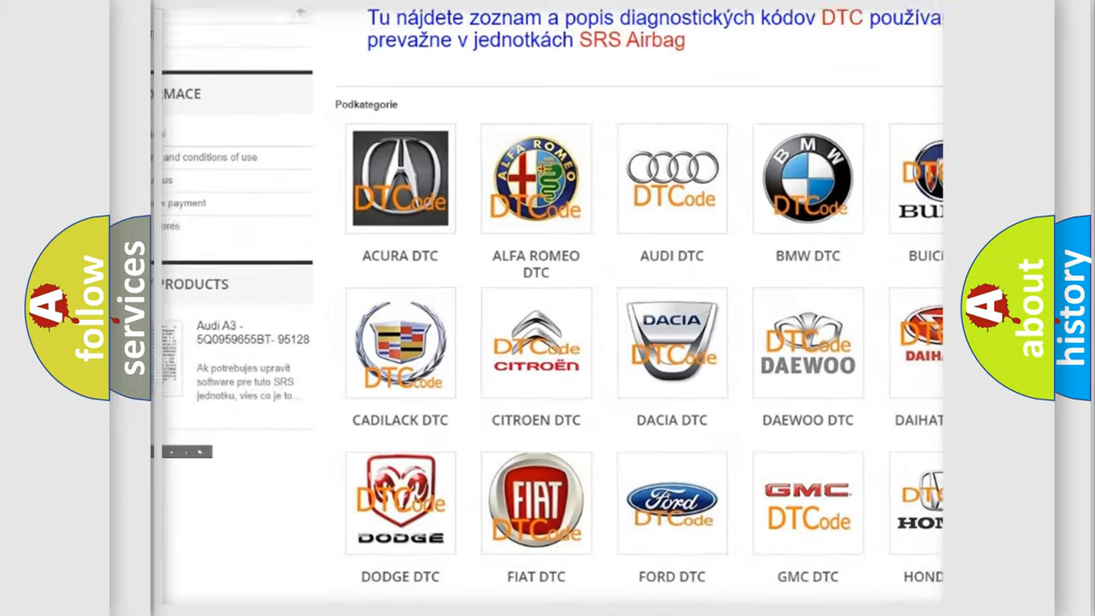
scroll("down", 3)
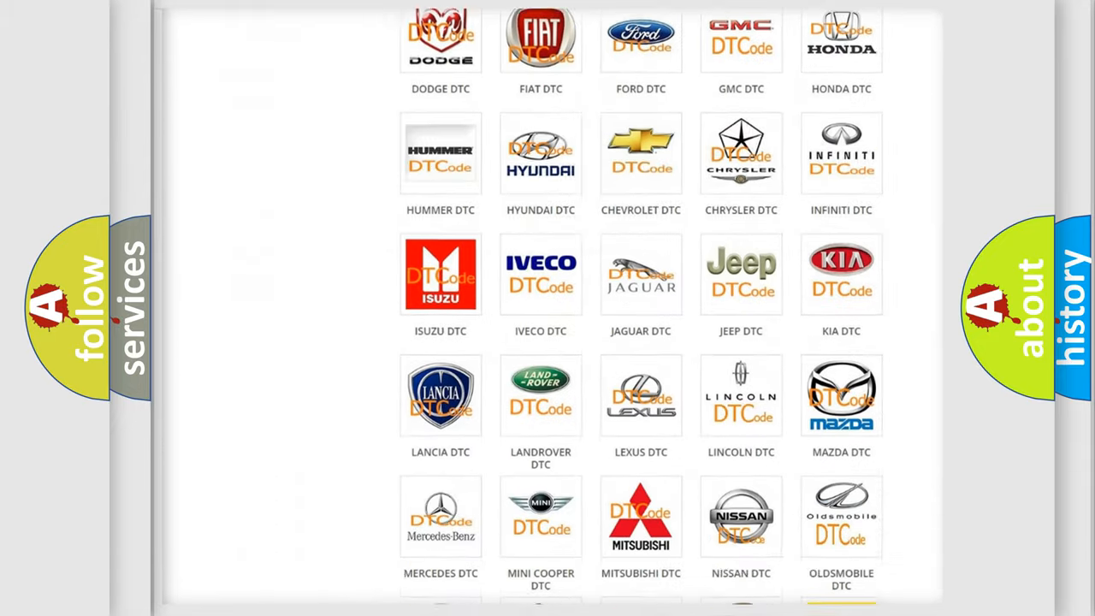
scroll("down", 3)
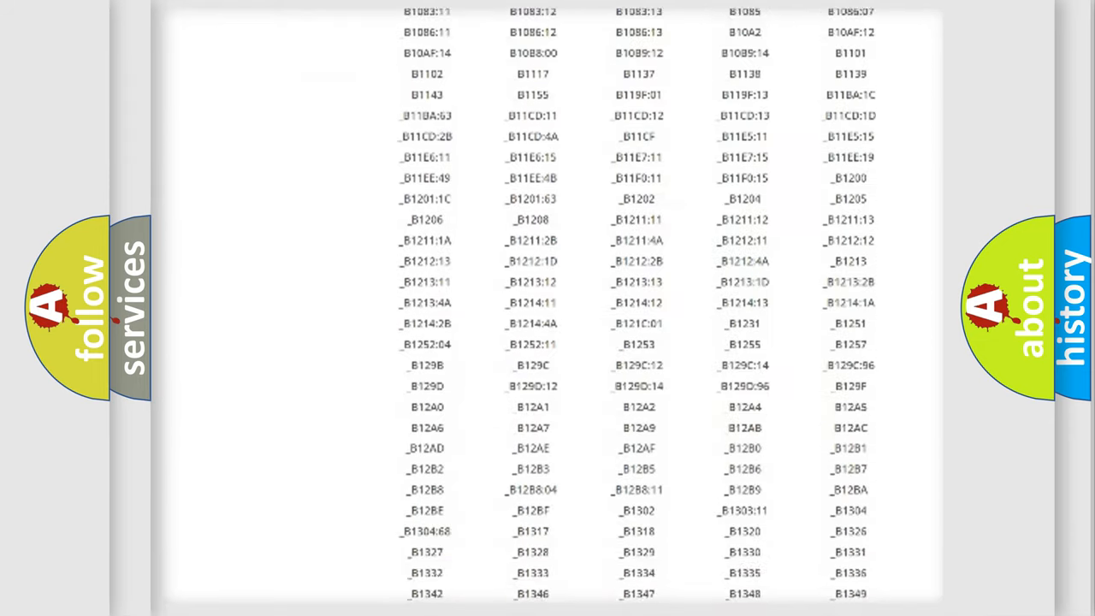
scroll("down", 3)
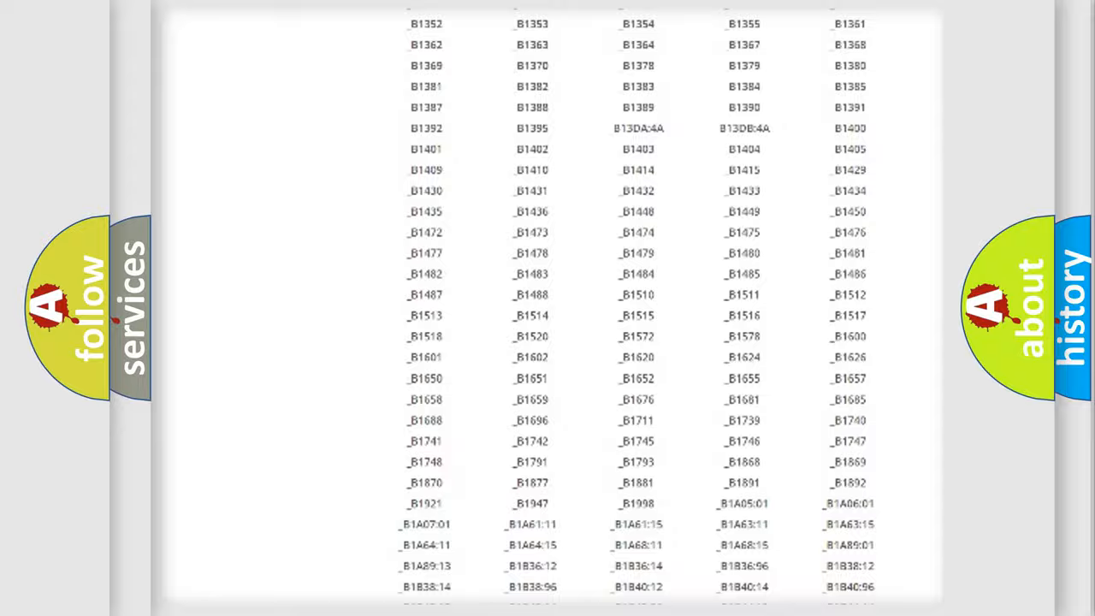